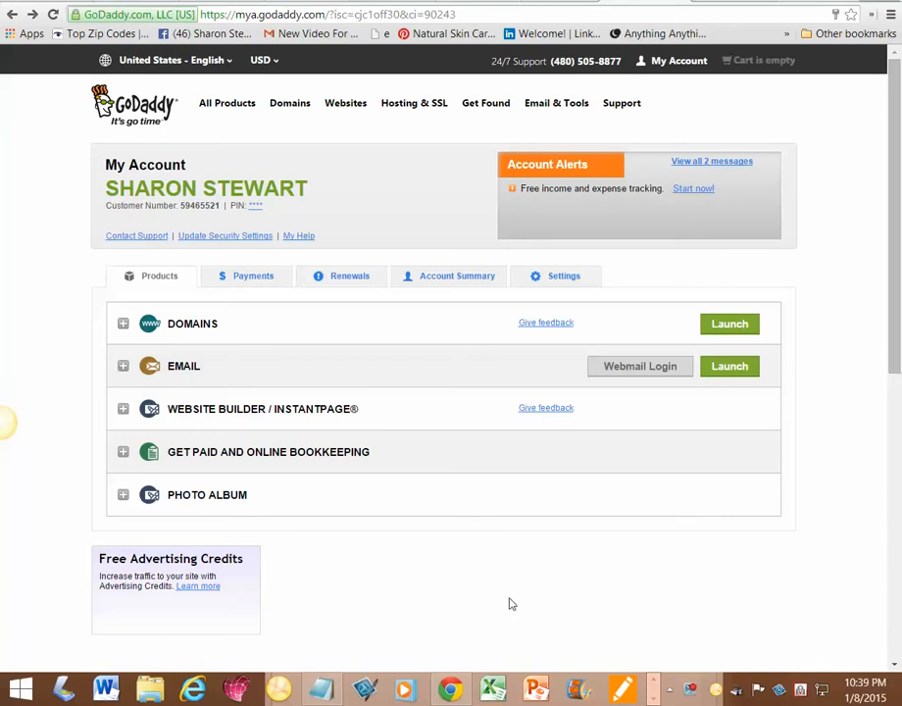
mouse_move(240, 408)
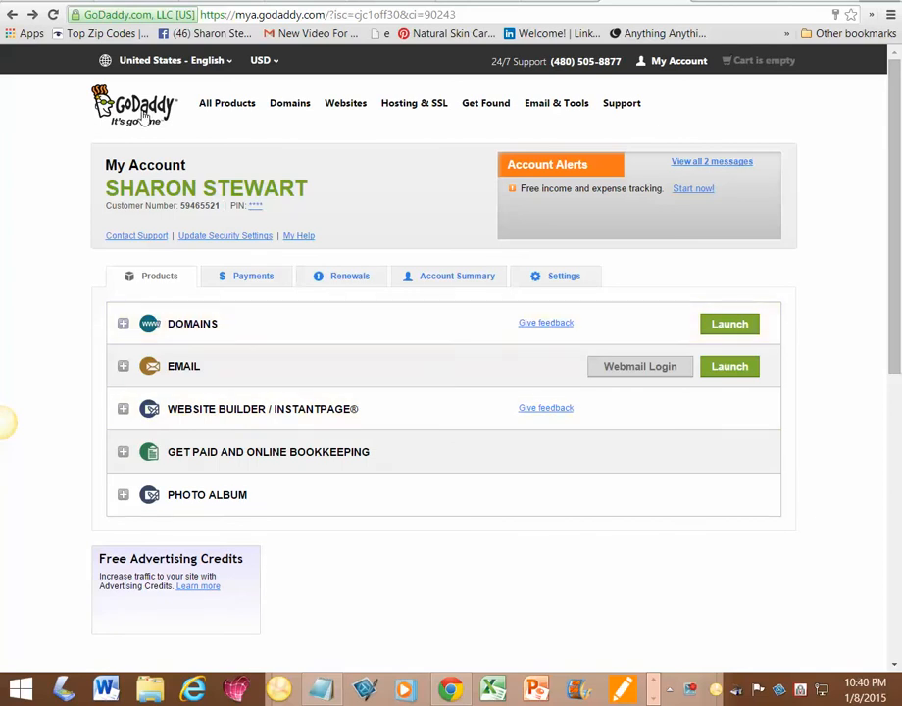
mouse_move(729, 324)
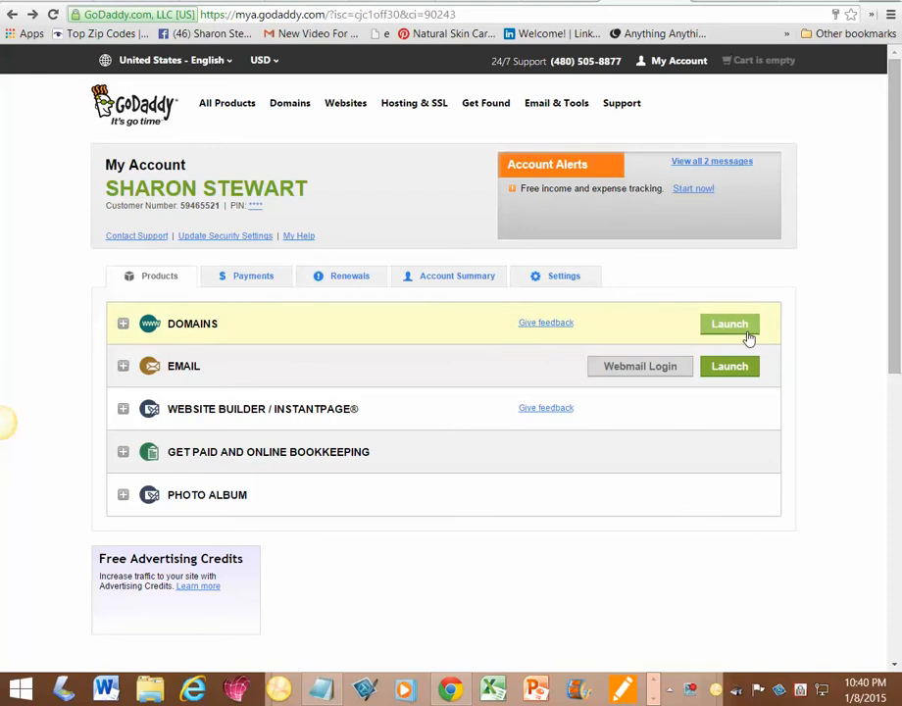
Launch the domain manager from the My Account products page.
left_click(730, 324)
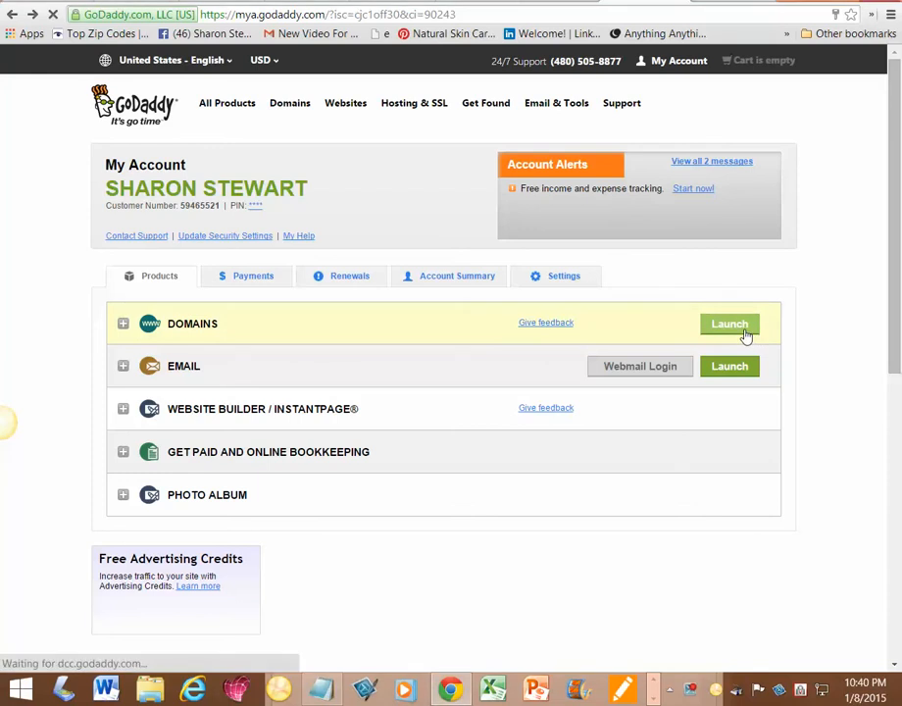
Open the details page for YEP250PERDAY.COM from the Domains list.
left_click(730, 324)
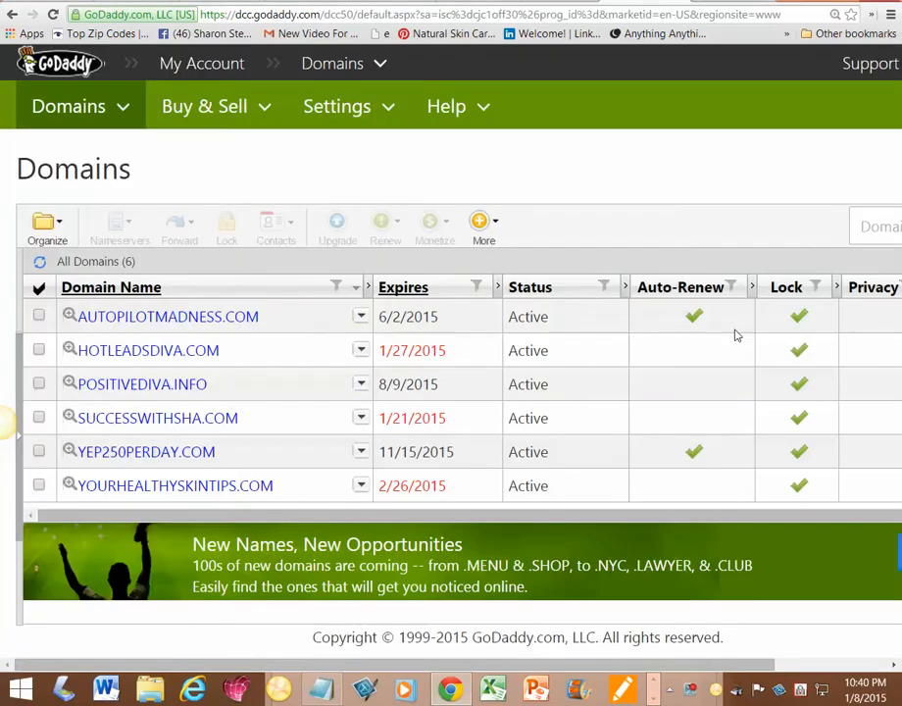
mouse_move(145, 452)
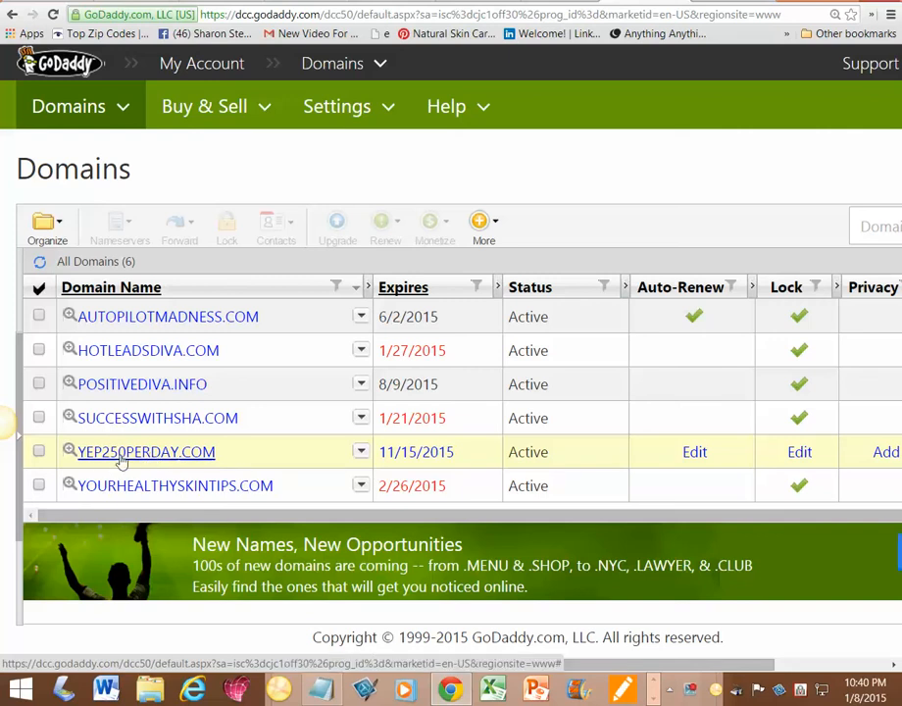
left_click(146, 452)
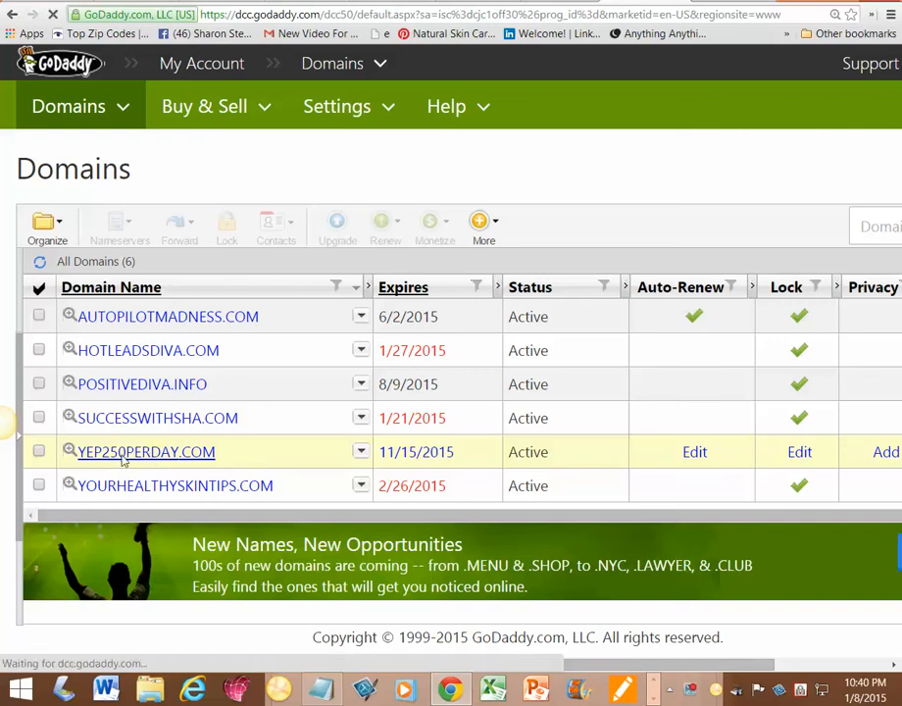
Open Nameserver Settings for YEP250PERDAY.COM, currently on two default nameservers.
left_click(145, 451)
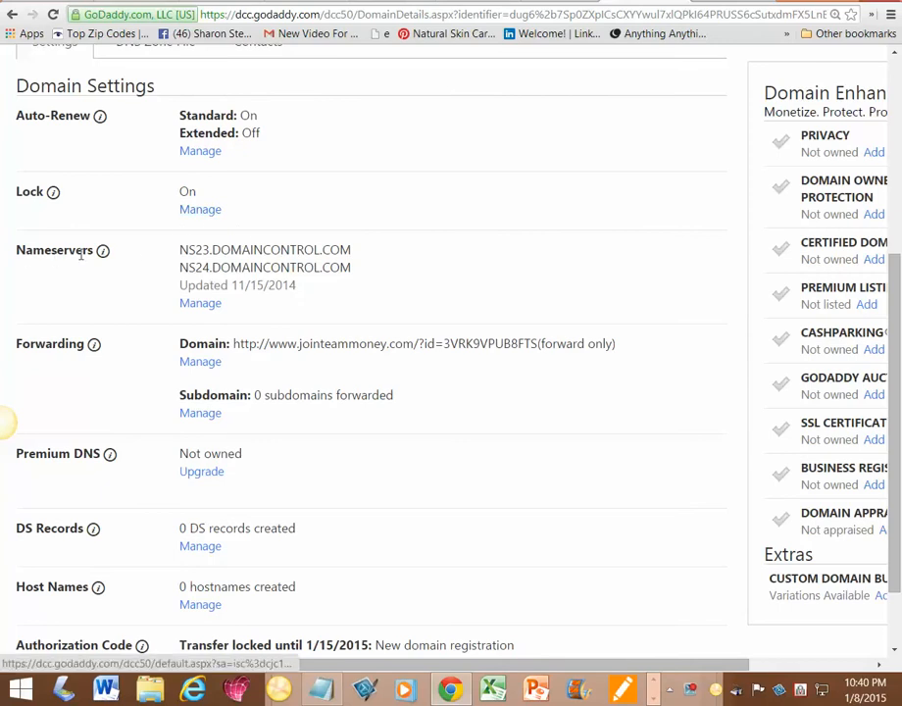
mouse_move(200, 303)
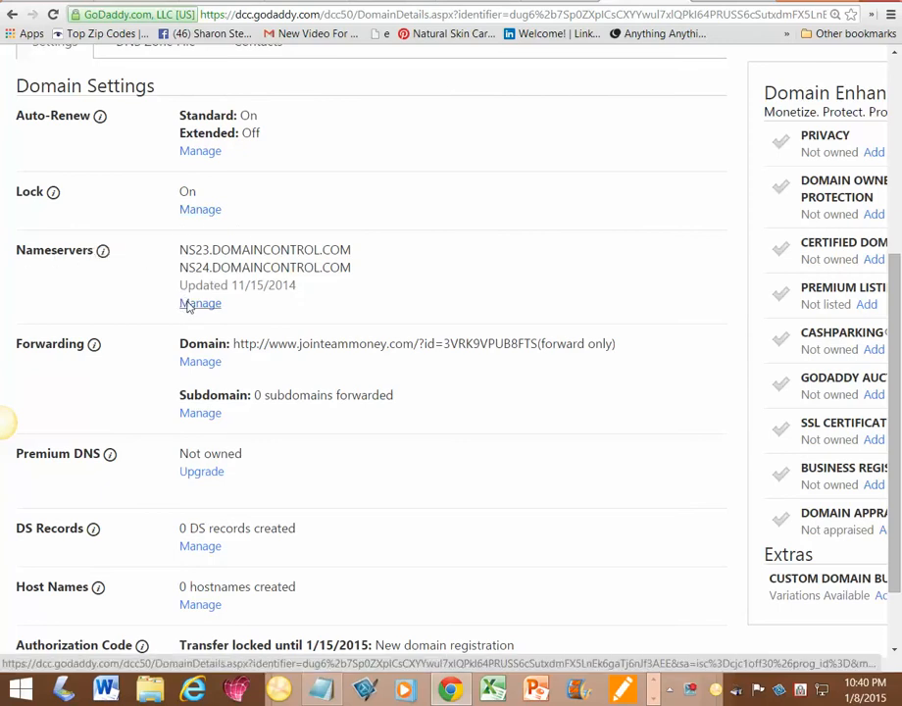
left_click(200, 303)
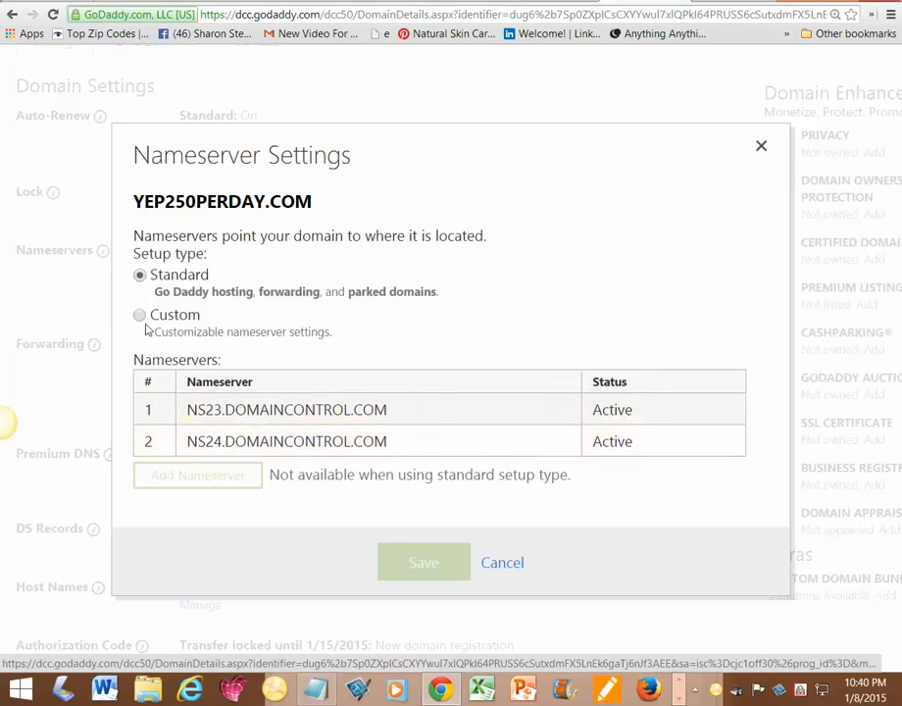
Switch the nameserver setup to Custom and start the Add Nameserver form.
left_click(139, 315)
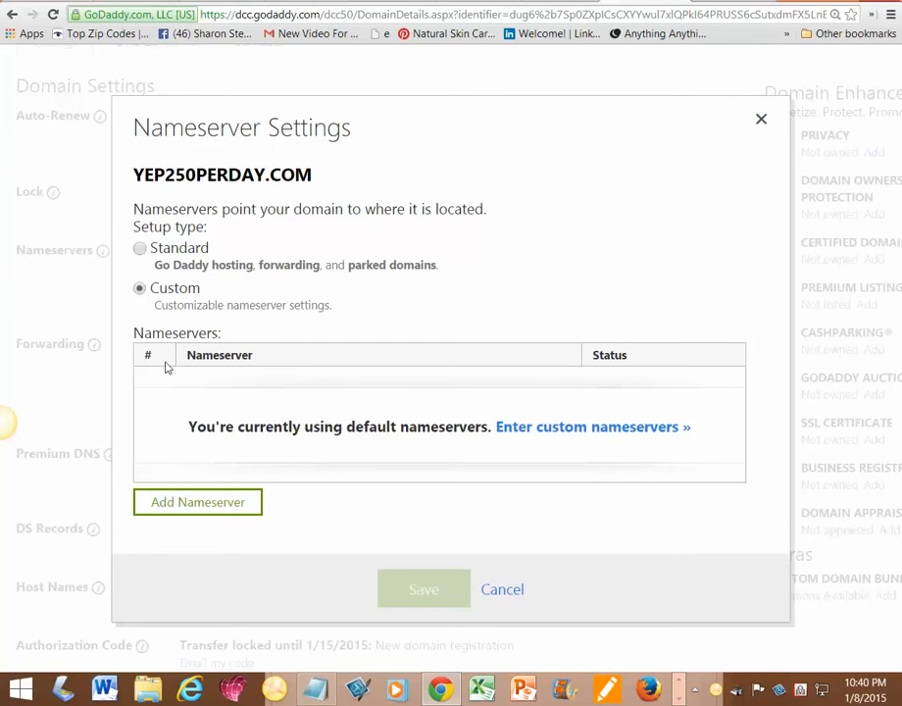
left_click(197, 501)
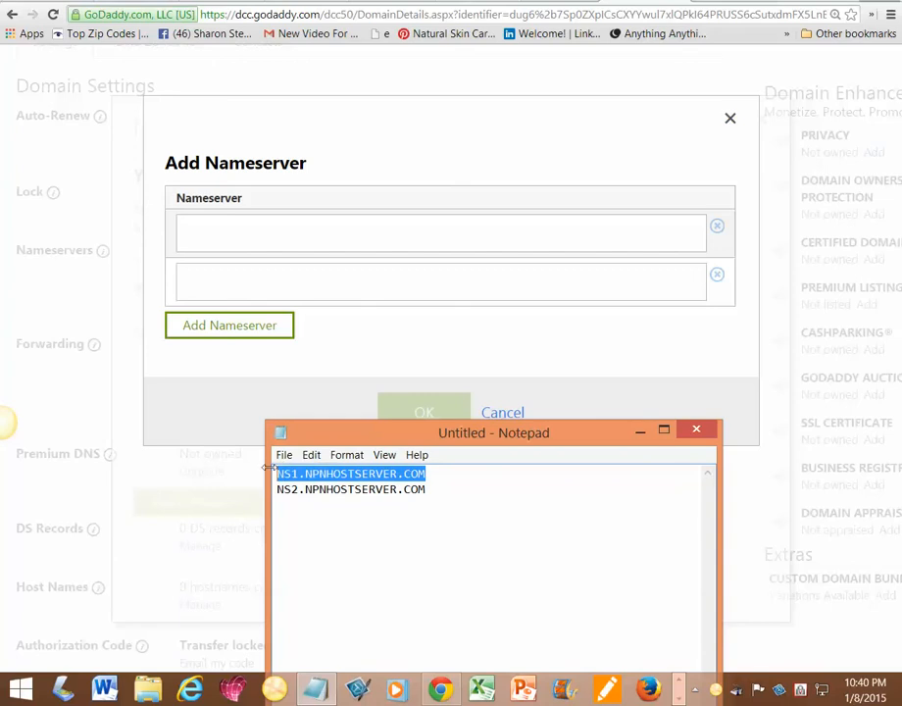
Paste NS1.NPNHOSTSERVER.COM and NS2.NPNHOSTSERVER.COM from Notepad into the two nameserver fields, adding a third row.
right_click(440, 233)
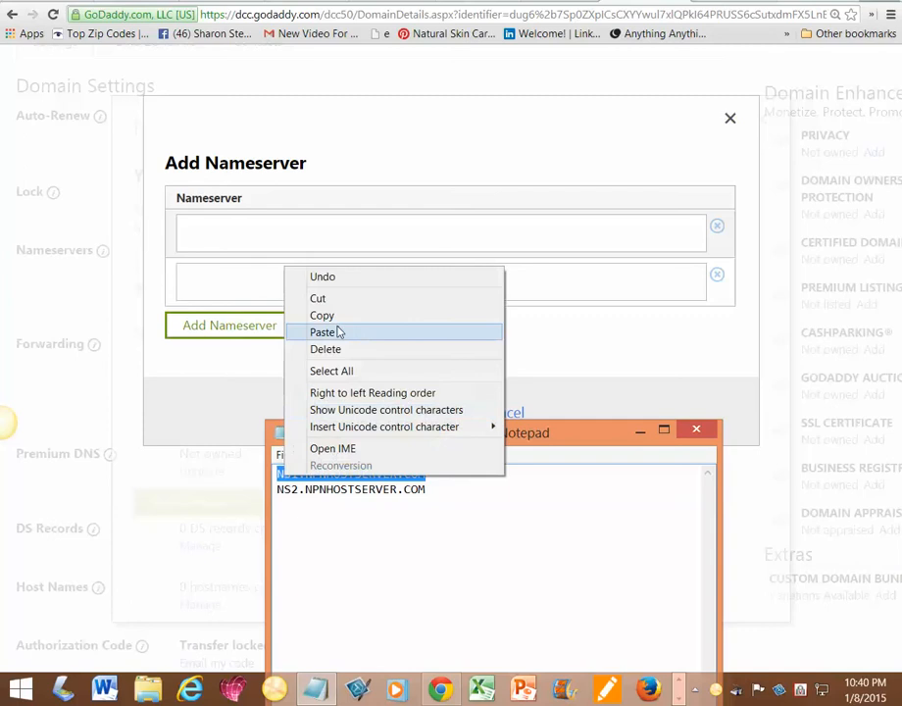
right_click(441, 233)
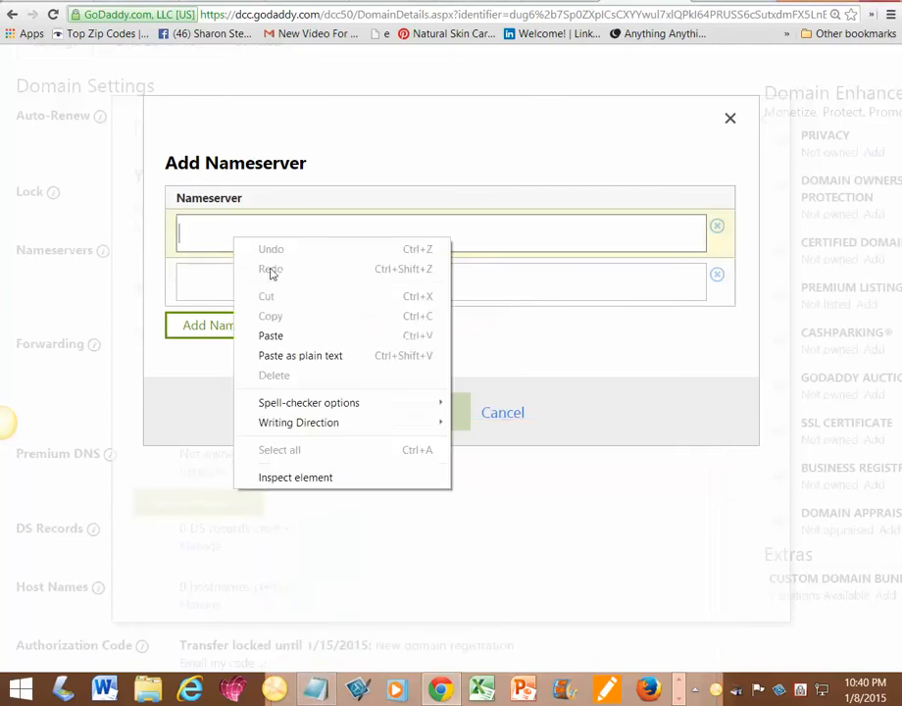
left_click(270, 336)
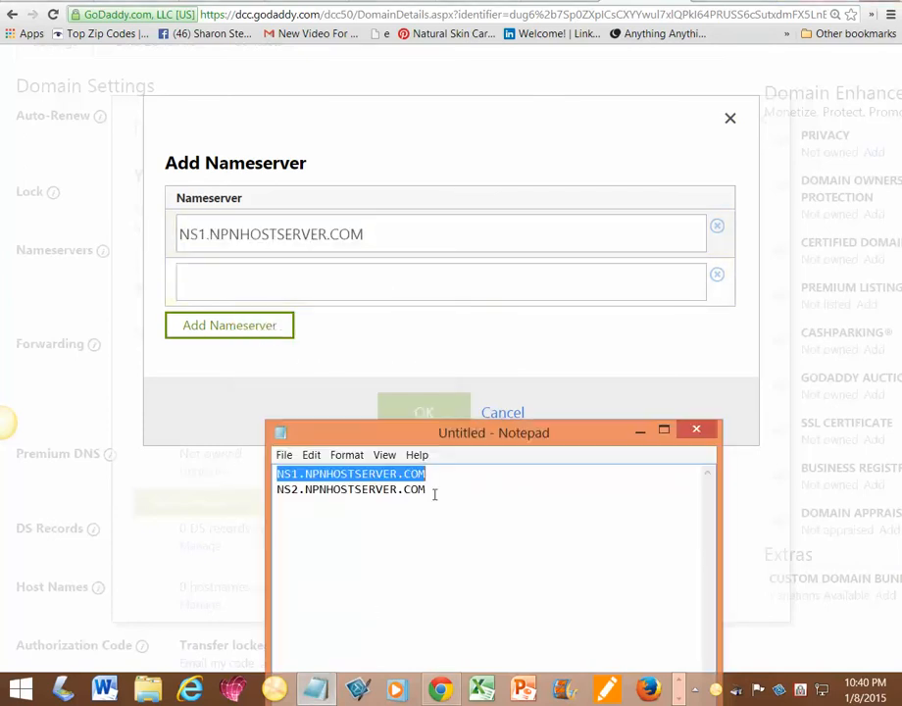
right_click(350, 490)
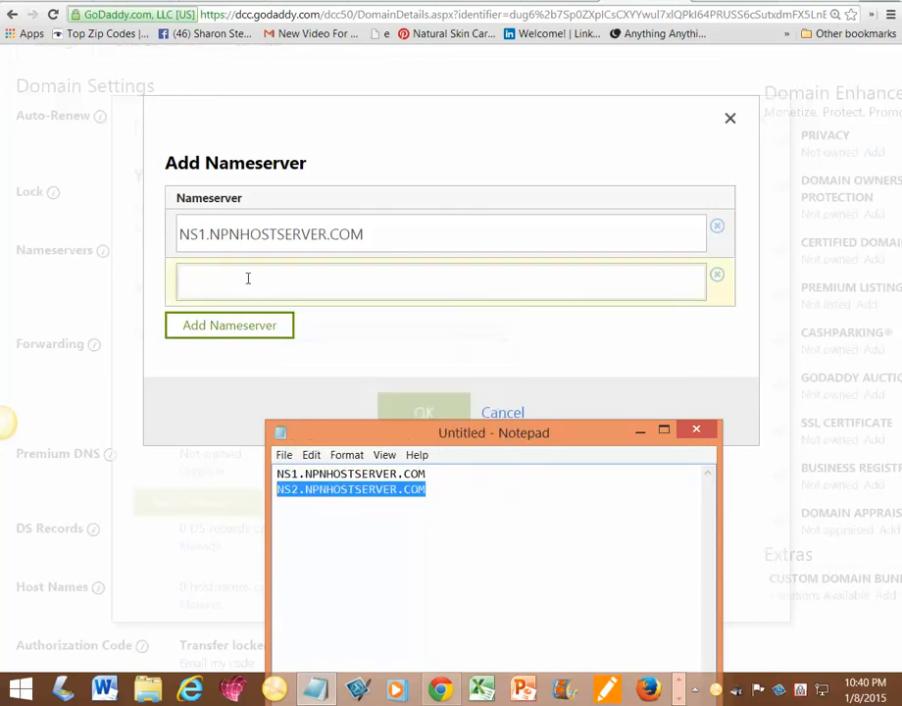
type("NS2.NPNHOSTSERVER.COM")
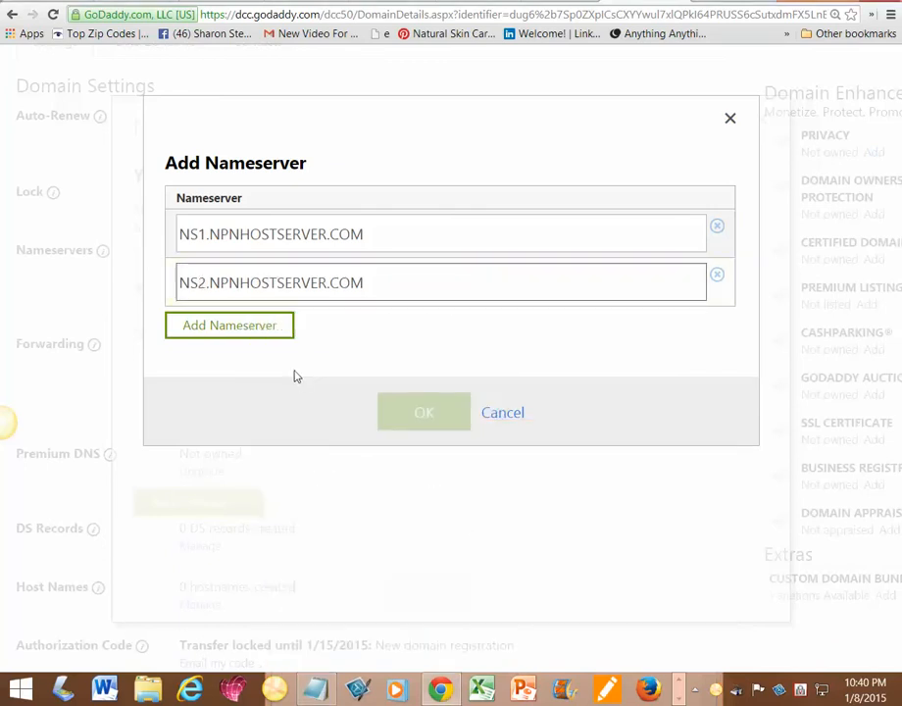
left_click(230, 325)
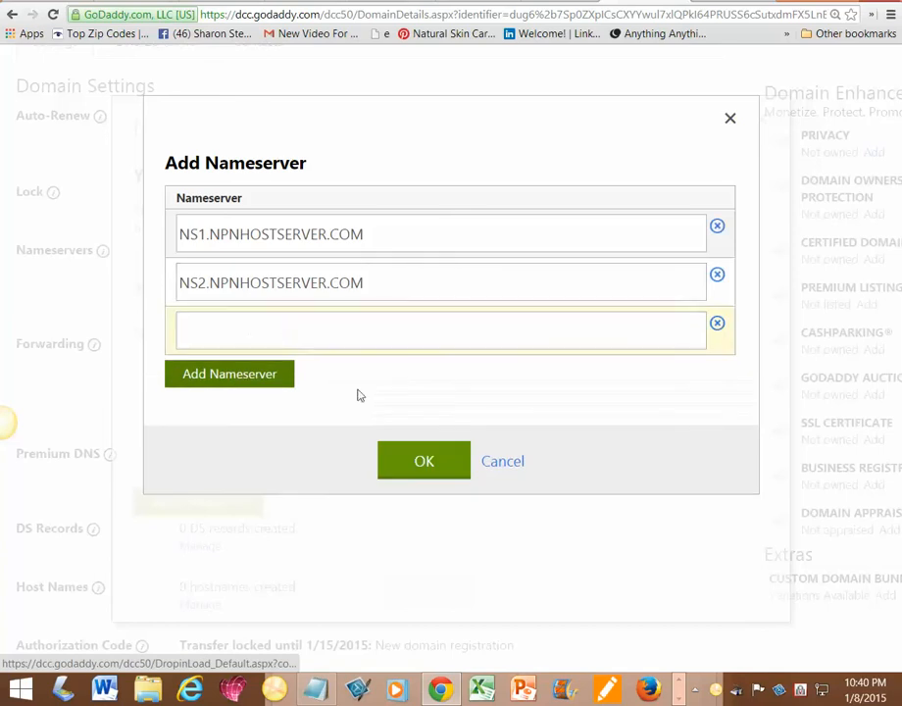
Accept both NPNHOSTSERVER nameservers, then close Nameserver Settings without saving.
left_click(423, 461)
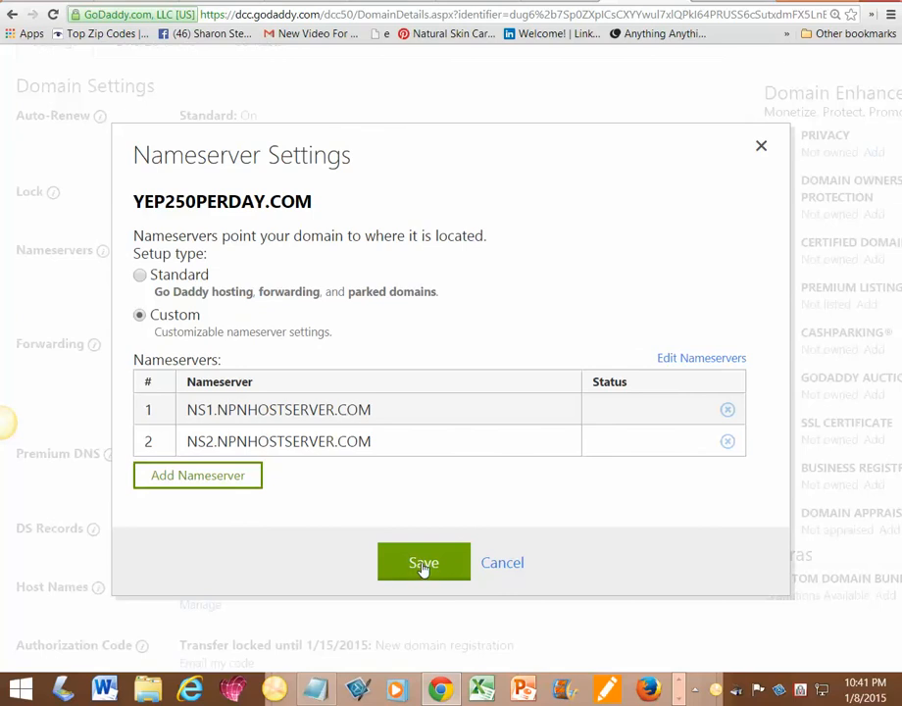
mouse_move(412, 573)
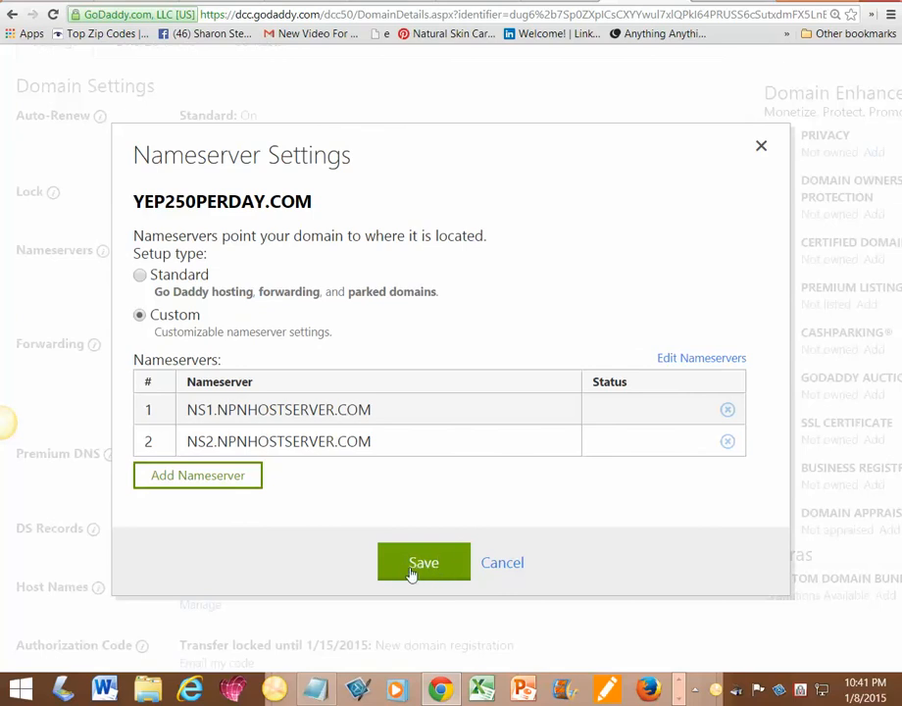
mouse_move(762, 146)
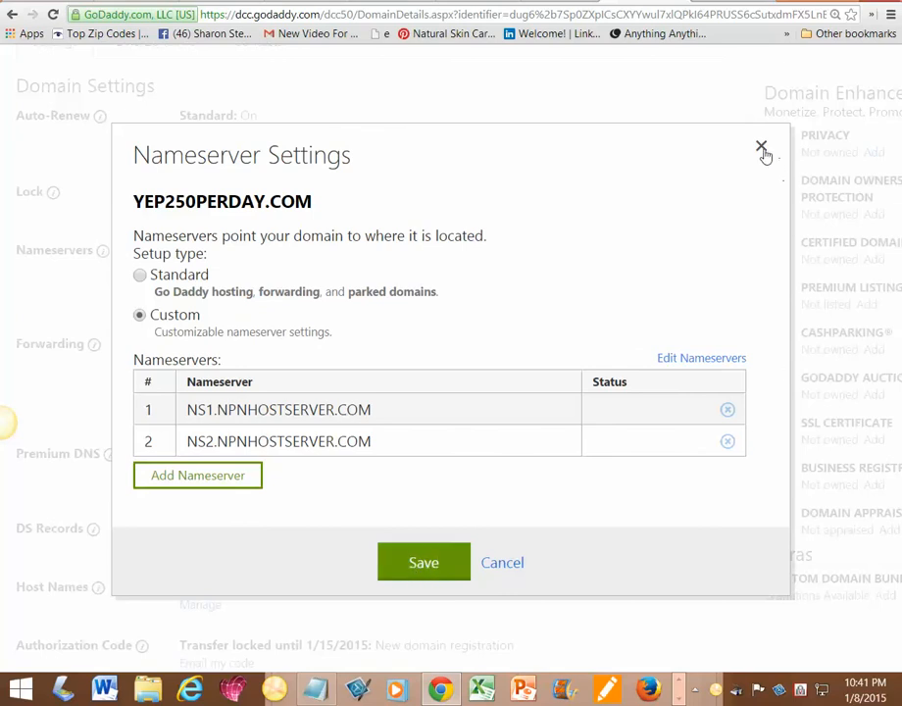
left_click(763, 147)
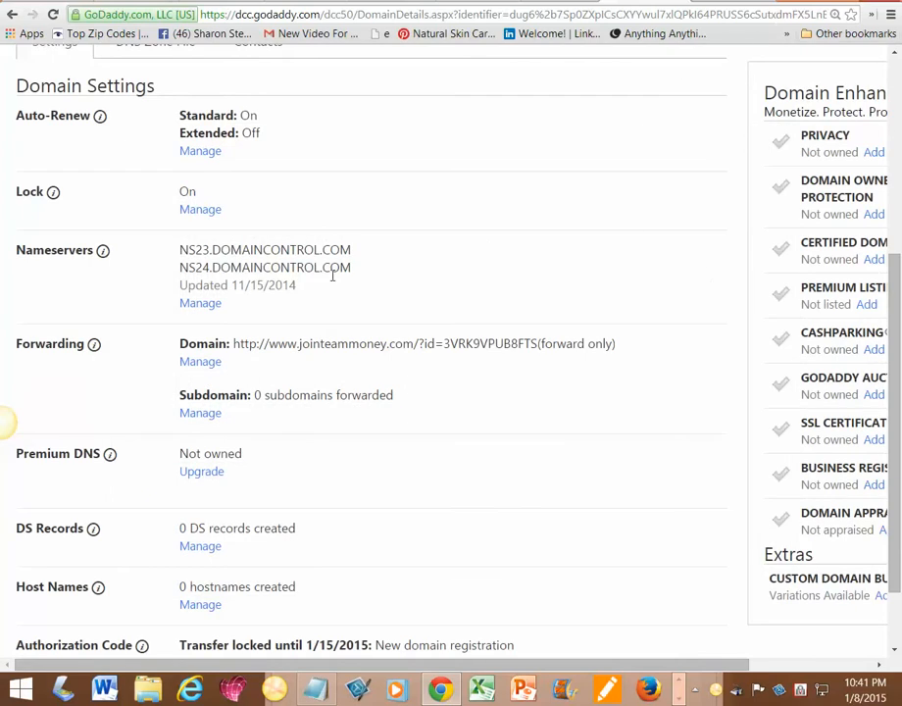
mouse_move(175, 257)
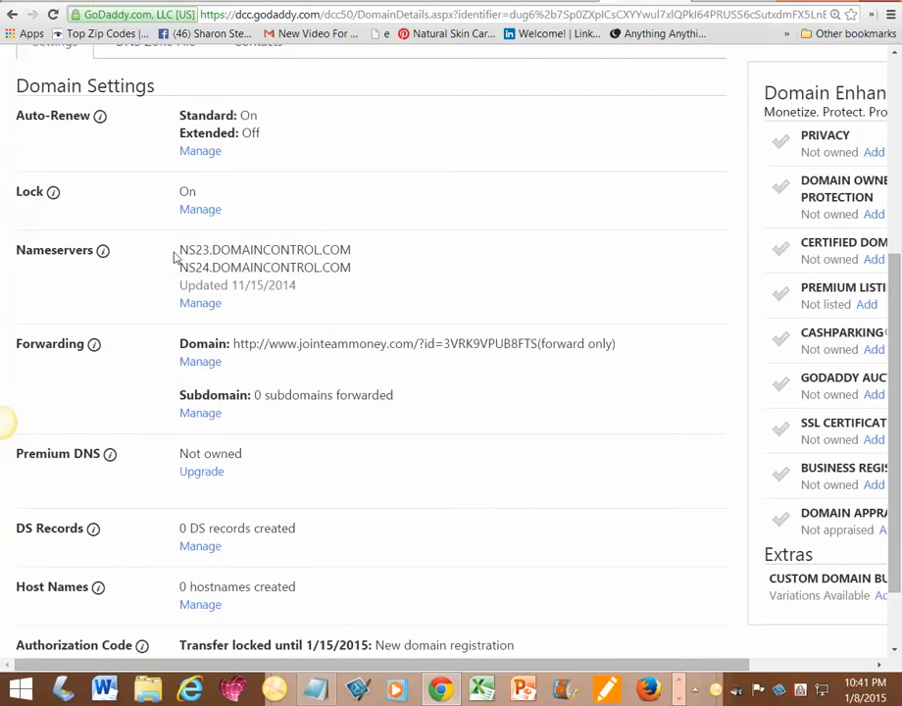
mouse_move(444, 482)
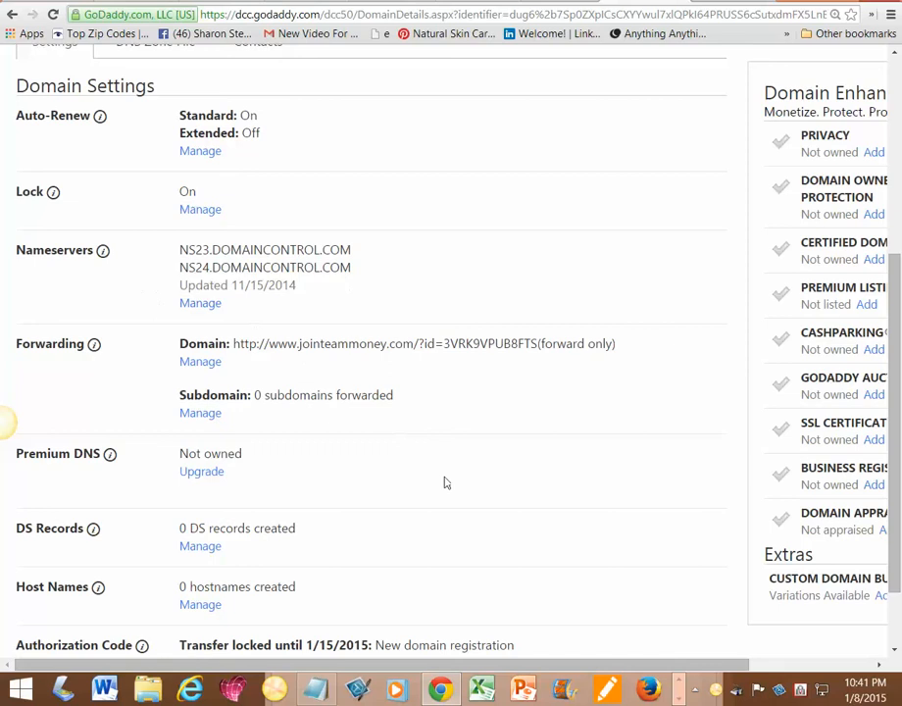
Go back from the domain details to the full Domains list.
scroll("down", 3)
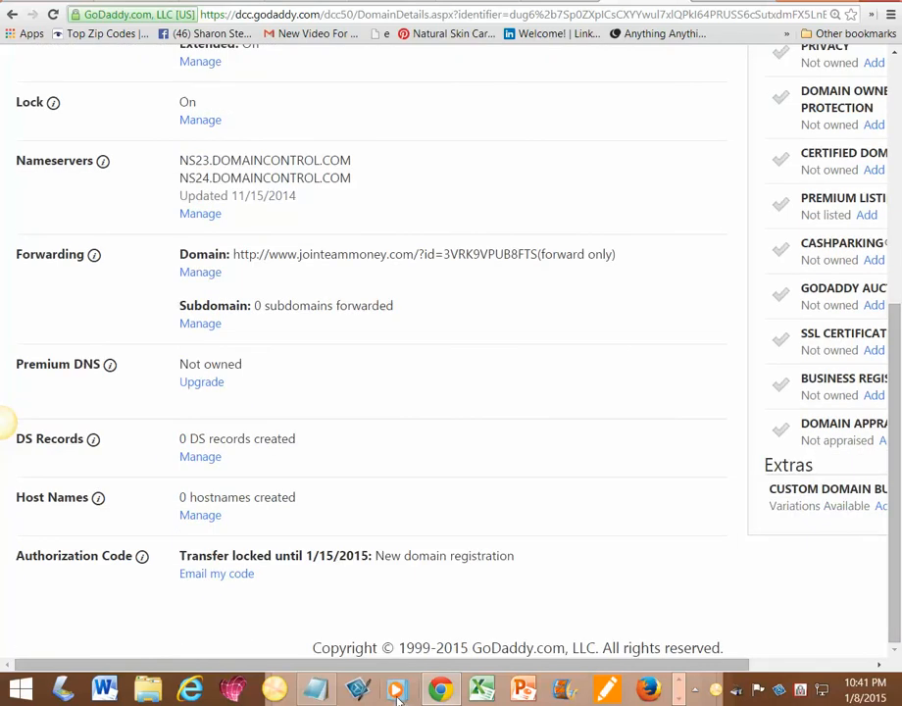
scroll("up", 3)
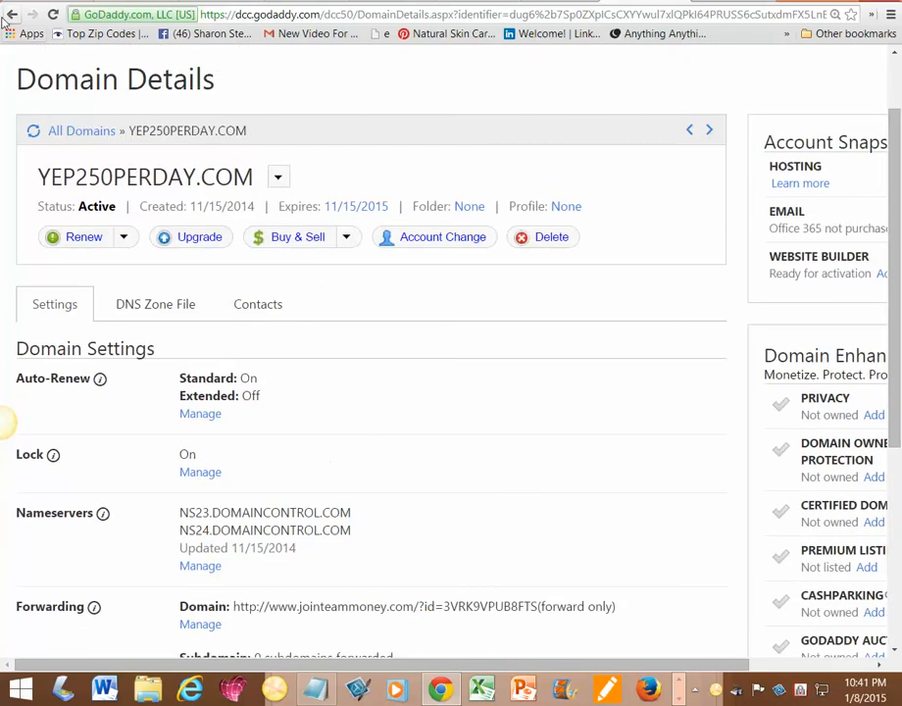
left_click(82, 130)
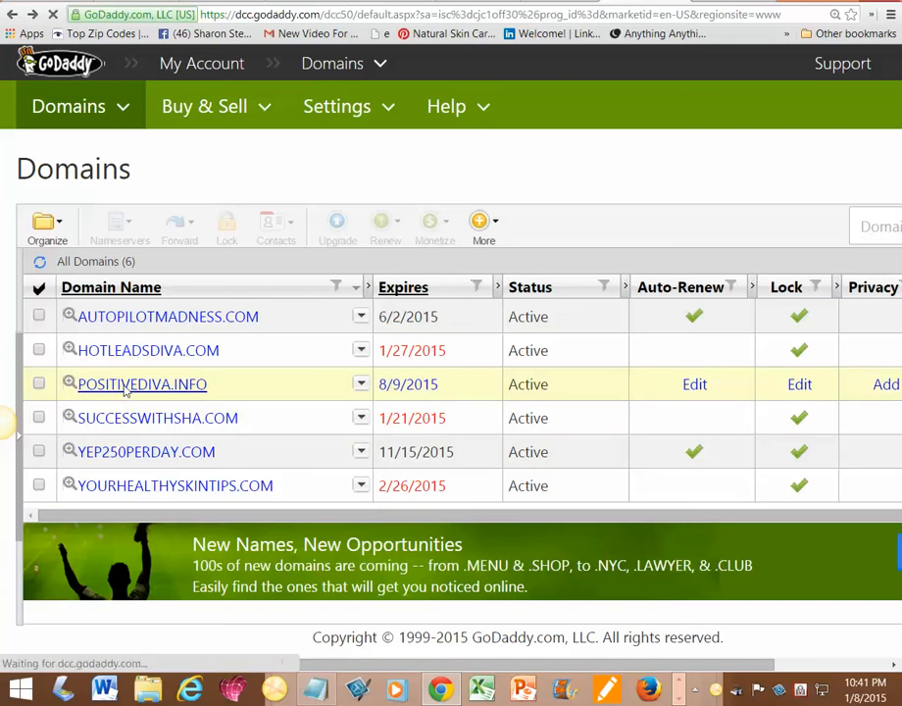
Open the details page for POSITIVEDIVA.INFO showing IWANTTOHELPPEOPLE.COM nameservers.
left_click(142, 383)
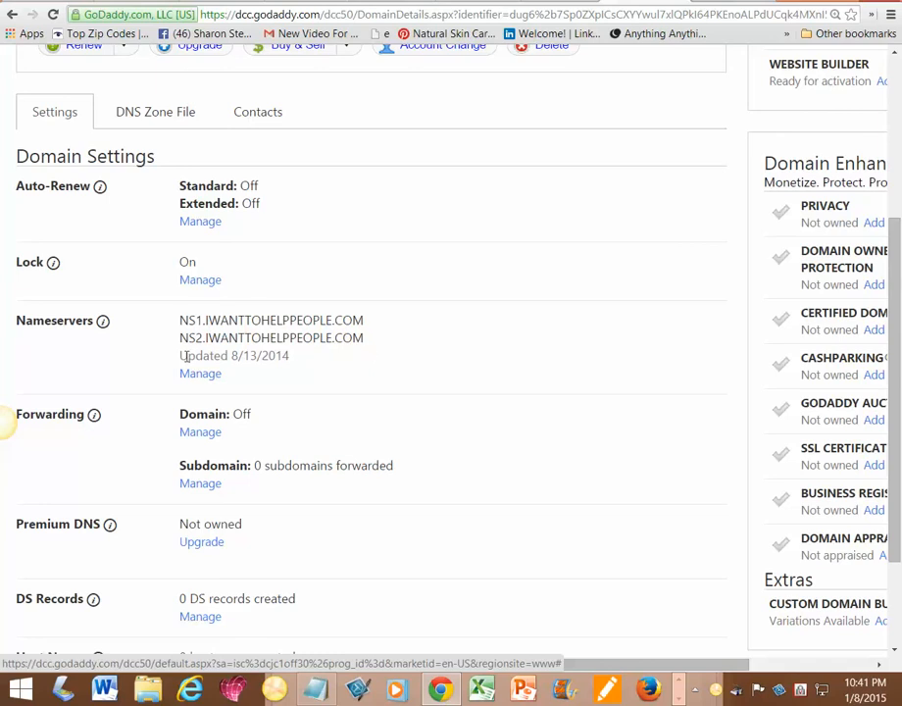
mouse_move(362, 299)
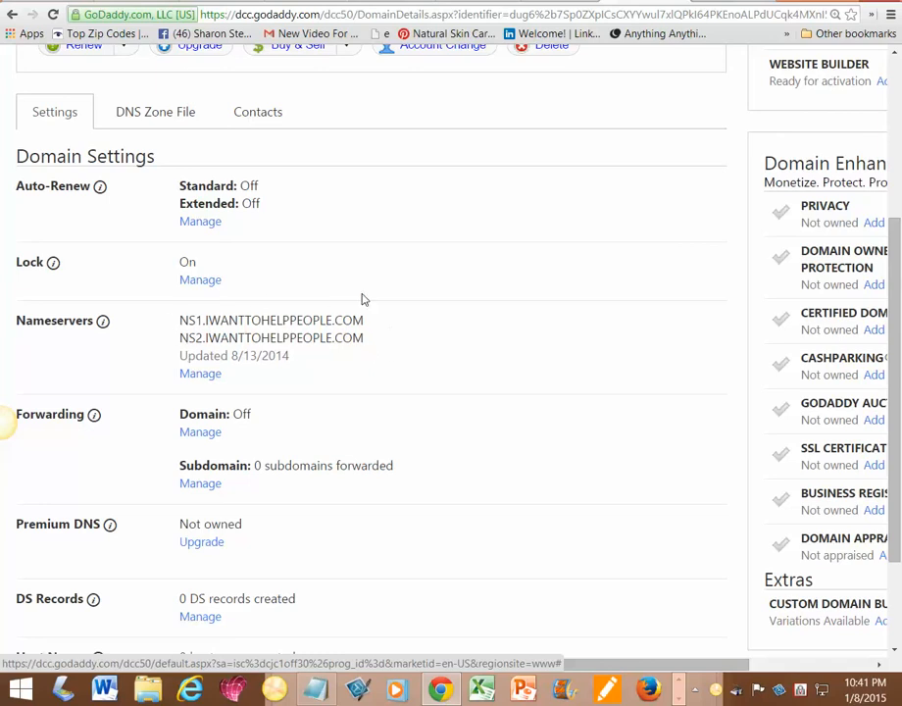